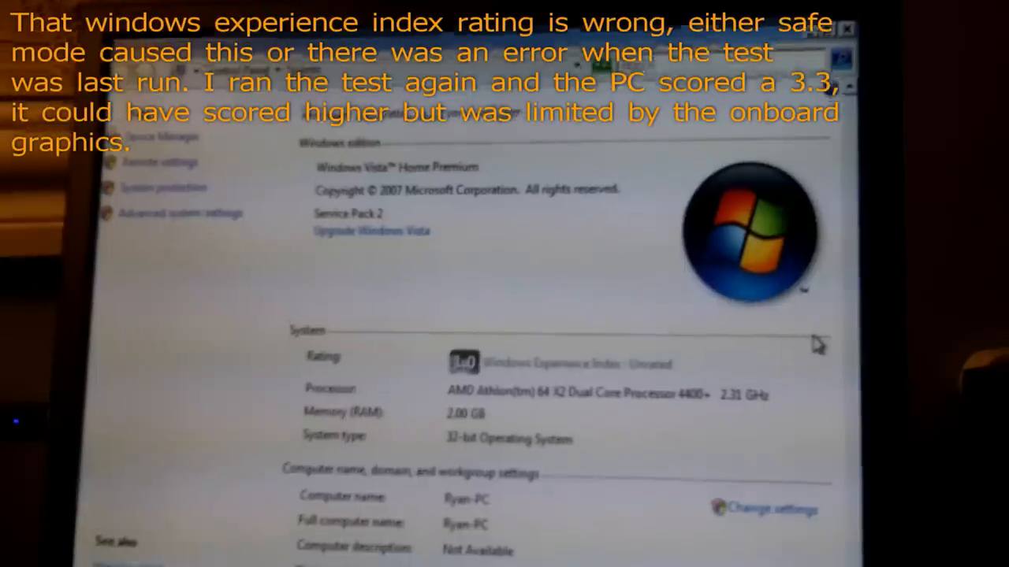
{"action": "scroll", "scroll_direction": "down", "scroll_amount": 3}
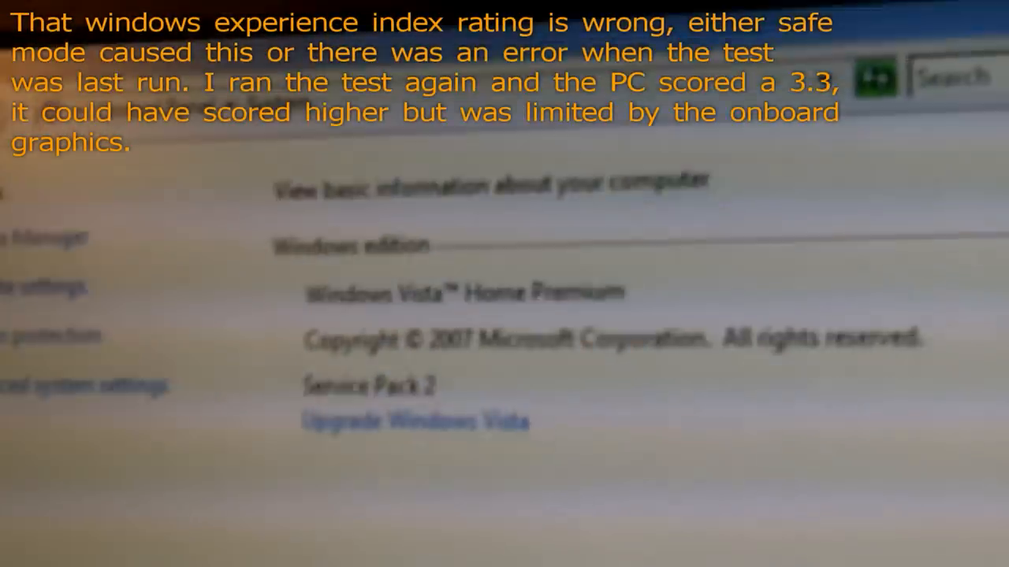
{"action": "scroll", "scroll_direction": "down", "scroll_amount": 3}
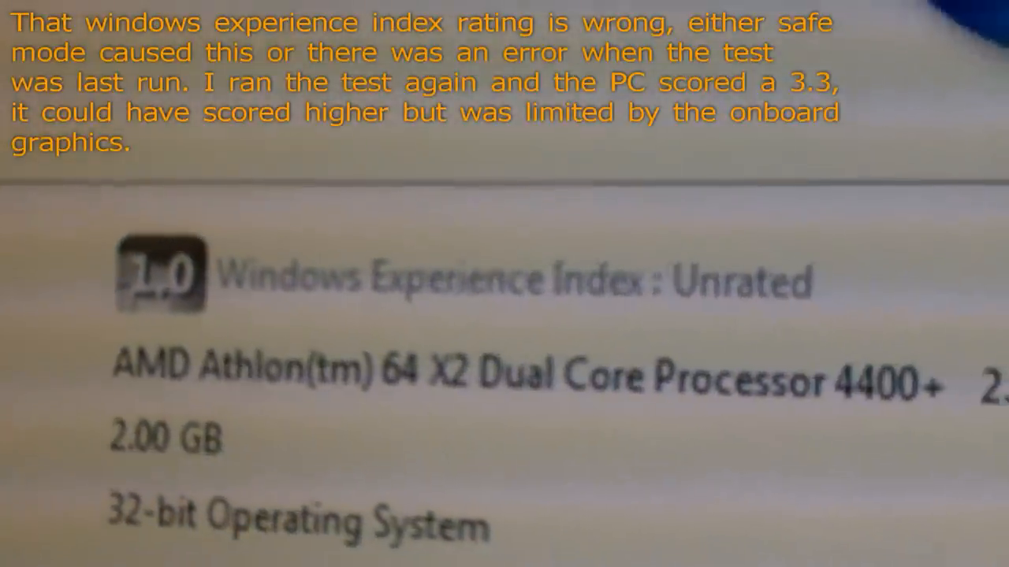
{"action": "scroll", "scroll_direction": "down", "scroll_amount": 3}
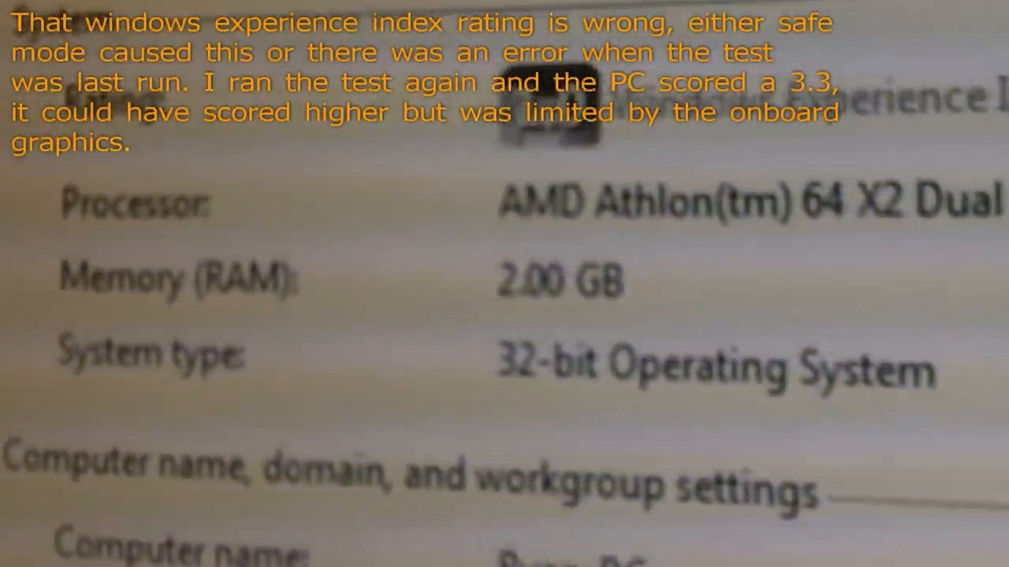
{"action": "scroll", "scroll_direction": "right", "scroll_amount": 3}
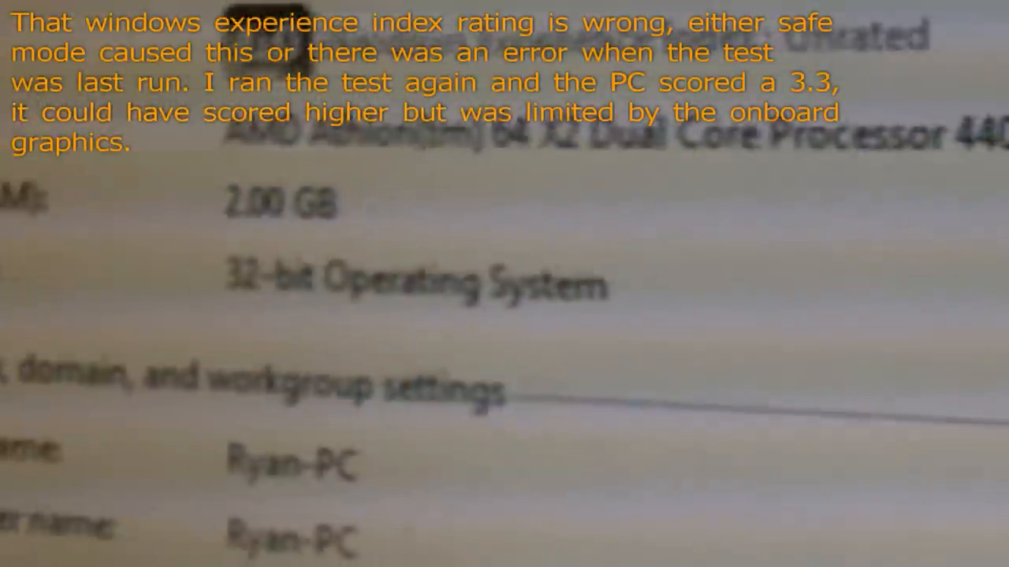
{"action": "scroll", "scroll_direction": "down", "scroll_amount": 3}
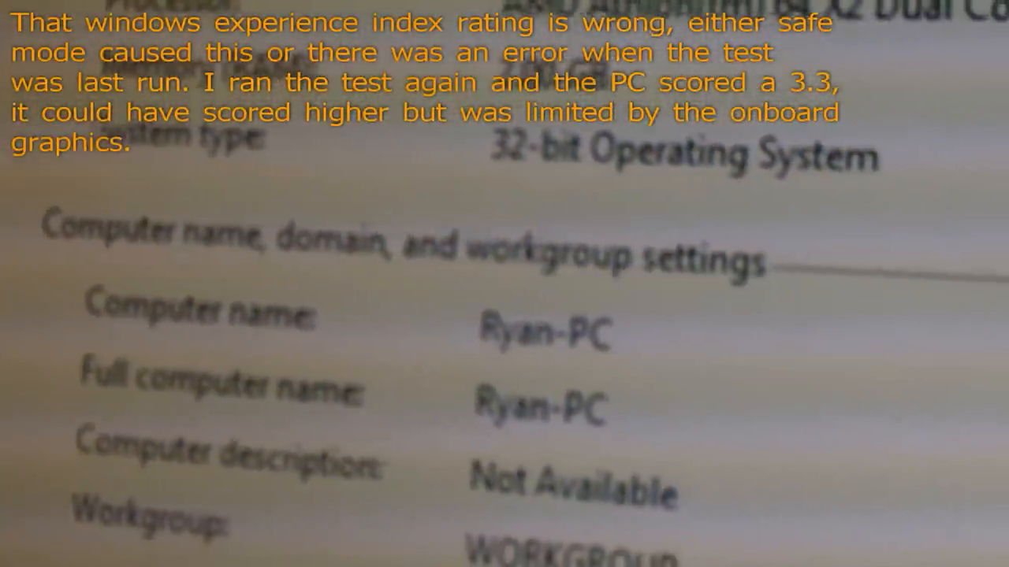